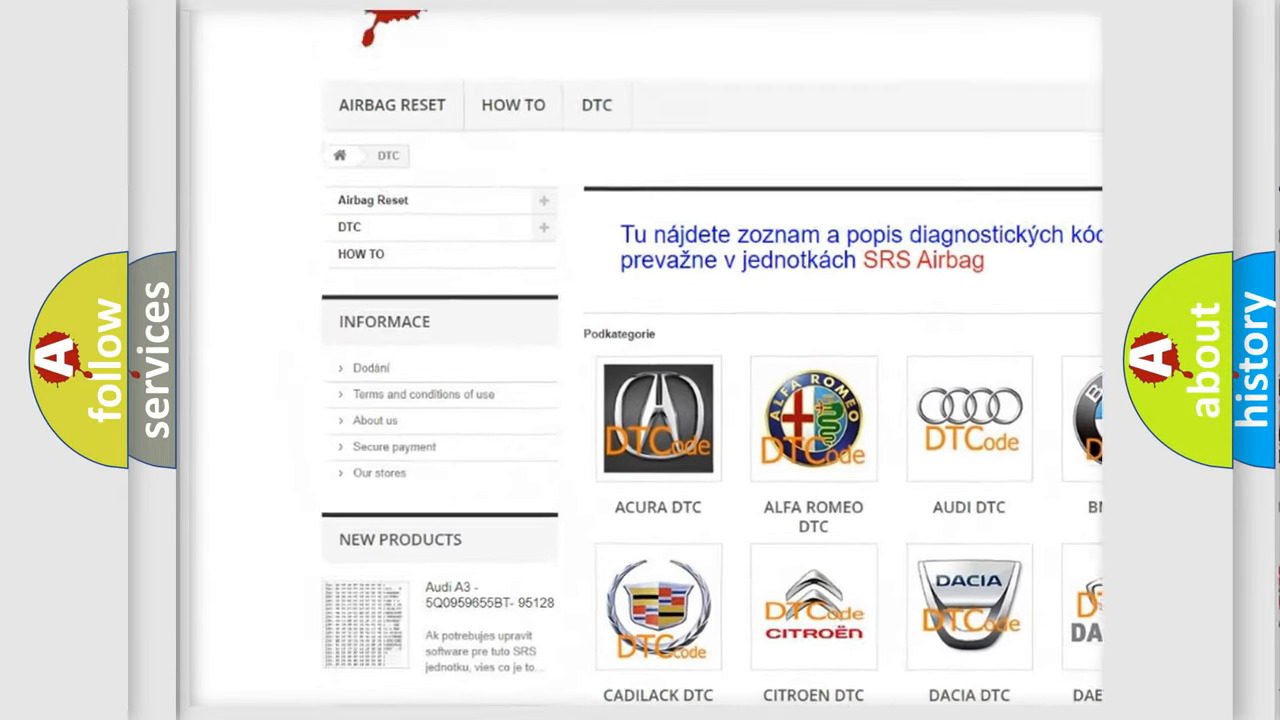
scroll("down", 3)
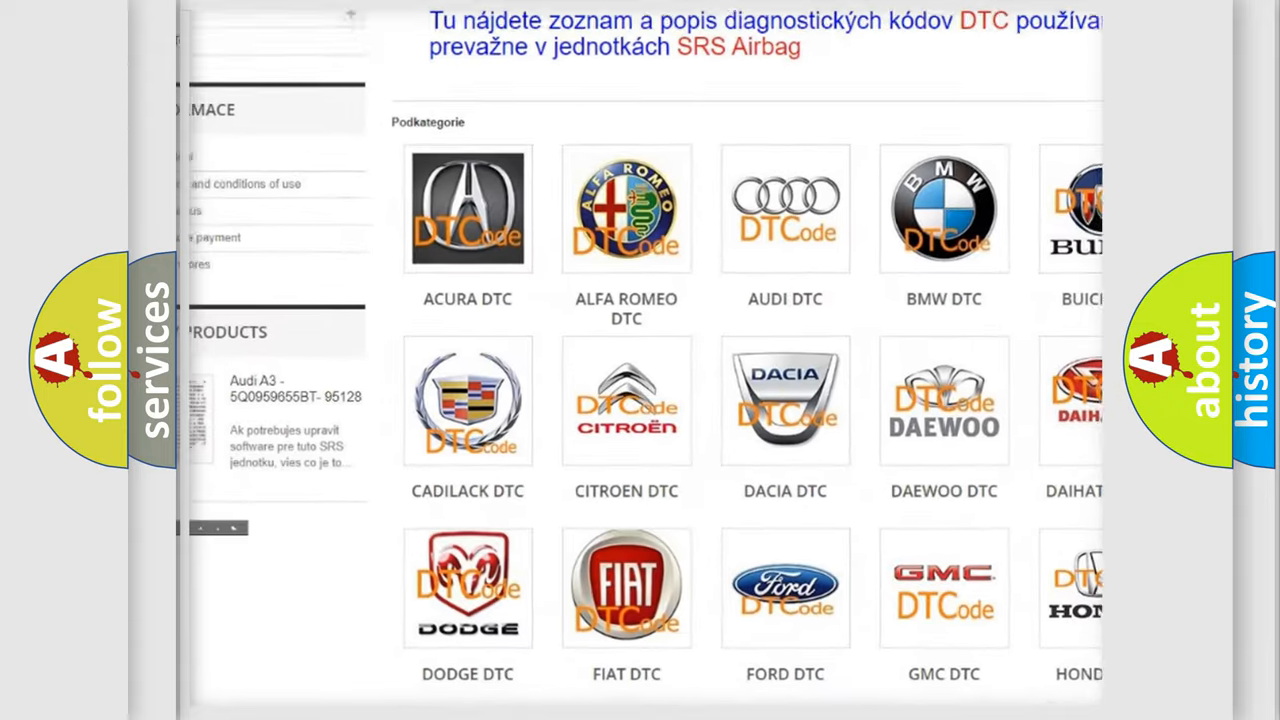
scroll("down", 3)
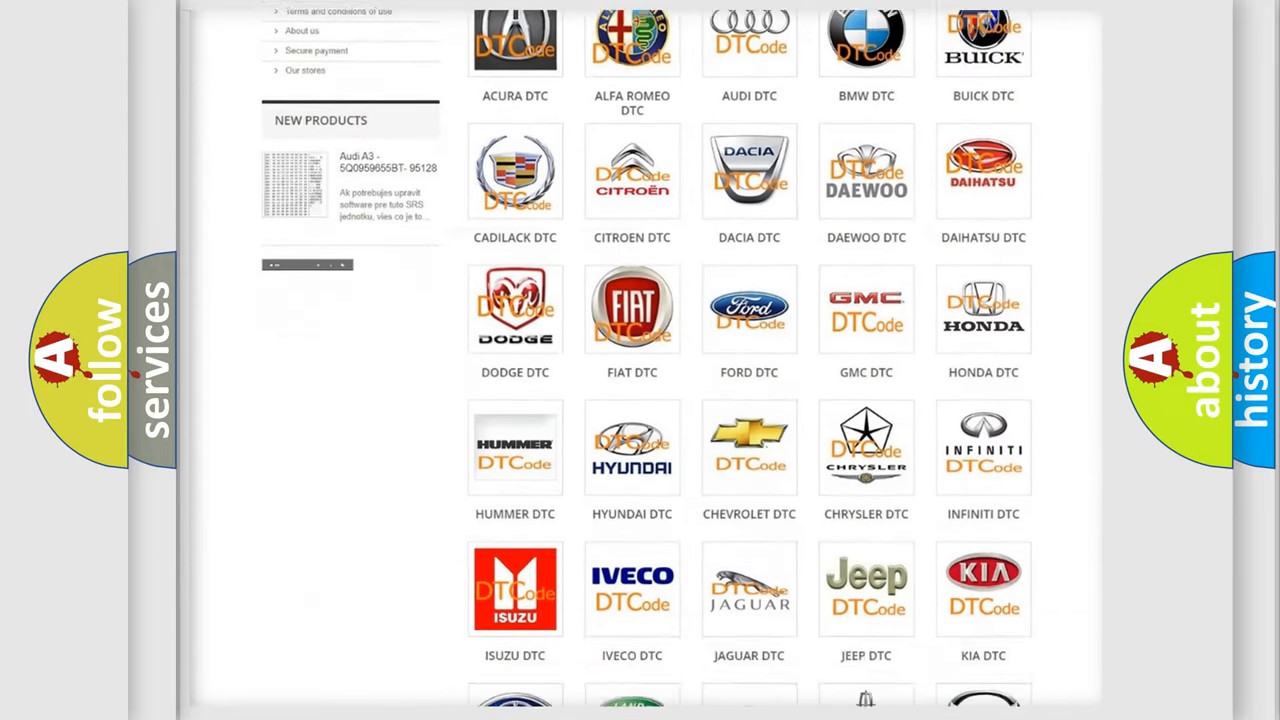
scroll("down", 3)
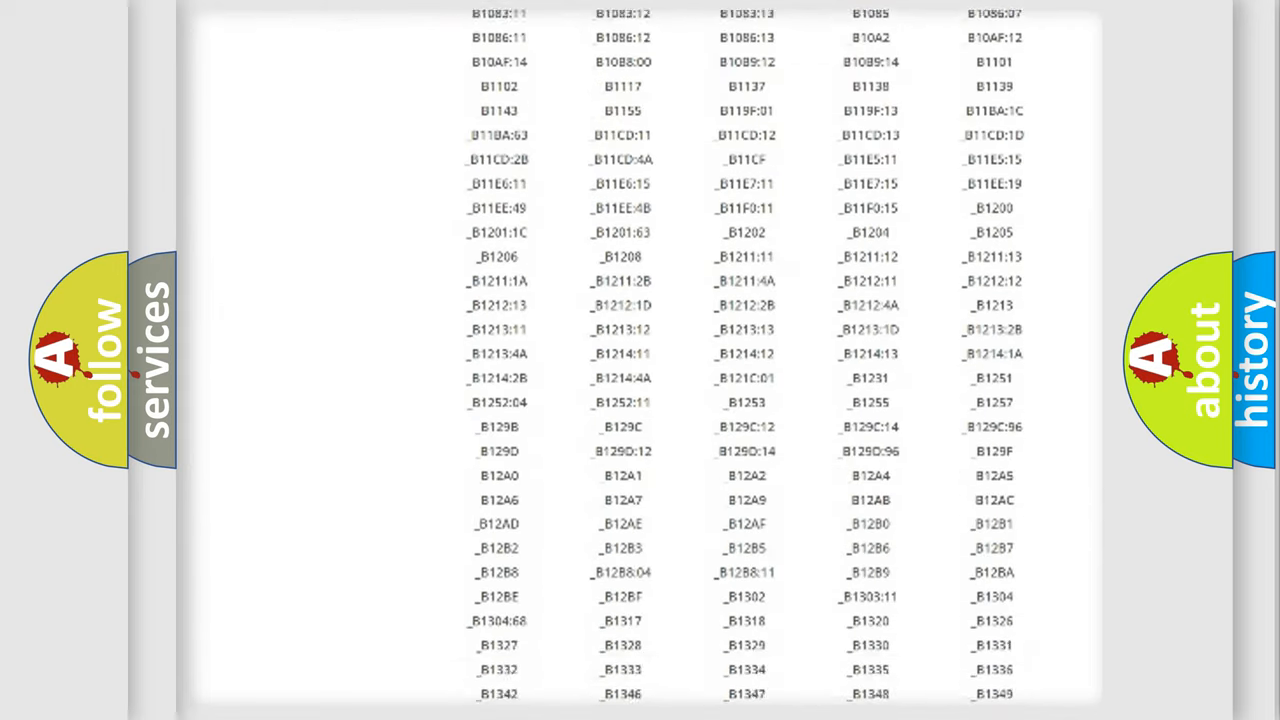
scroll("down", 3)
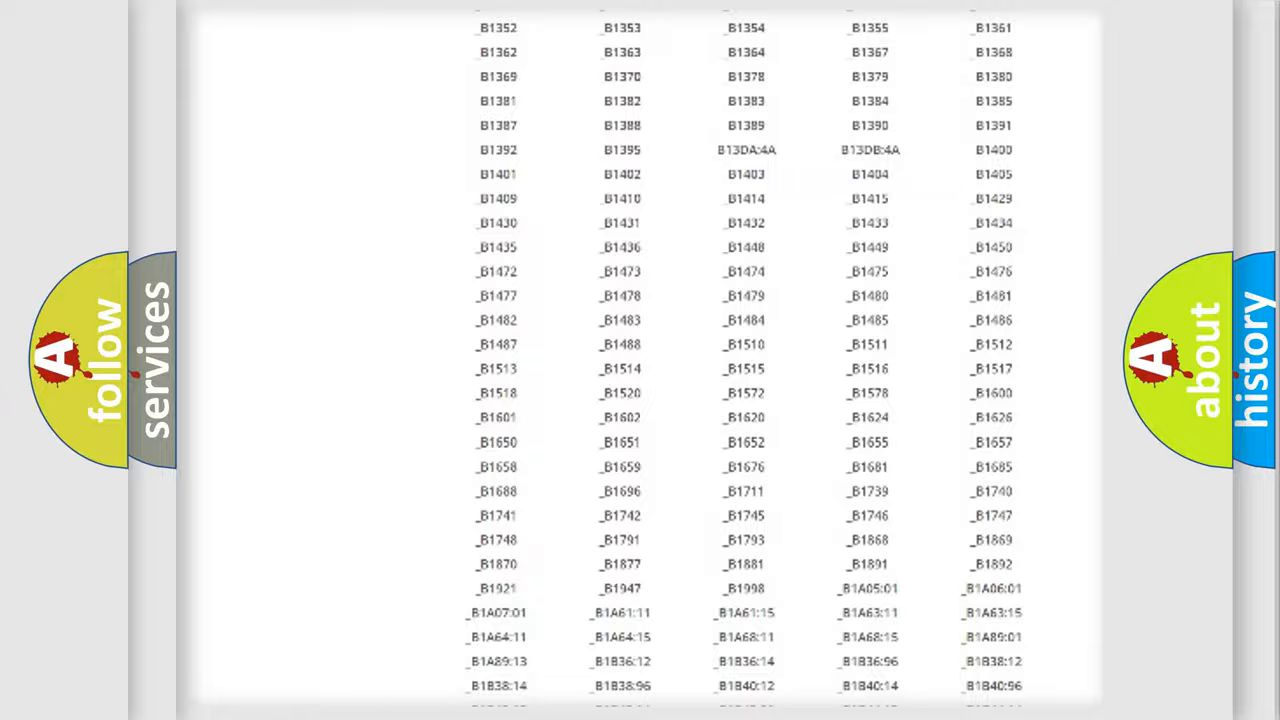